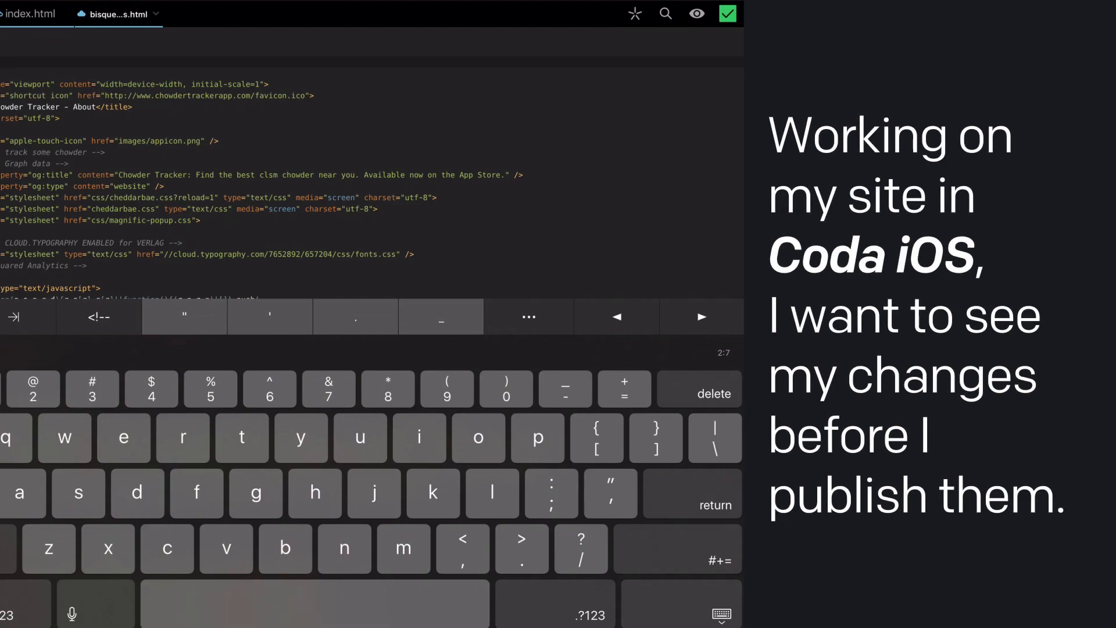
Step: Dismiss the keyboard and bring Chrome into split view beside the HTML file in Coda
click(696, 14)
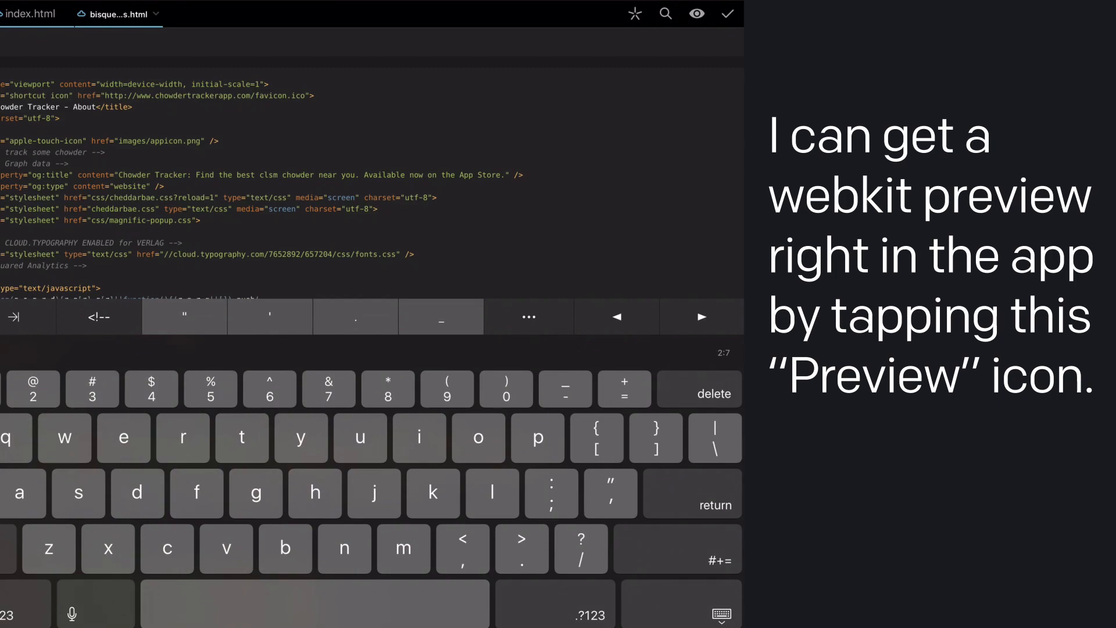
click(696, 13)
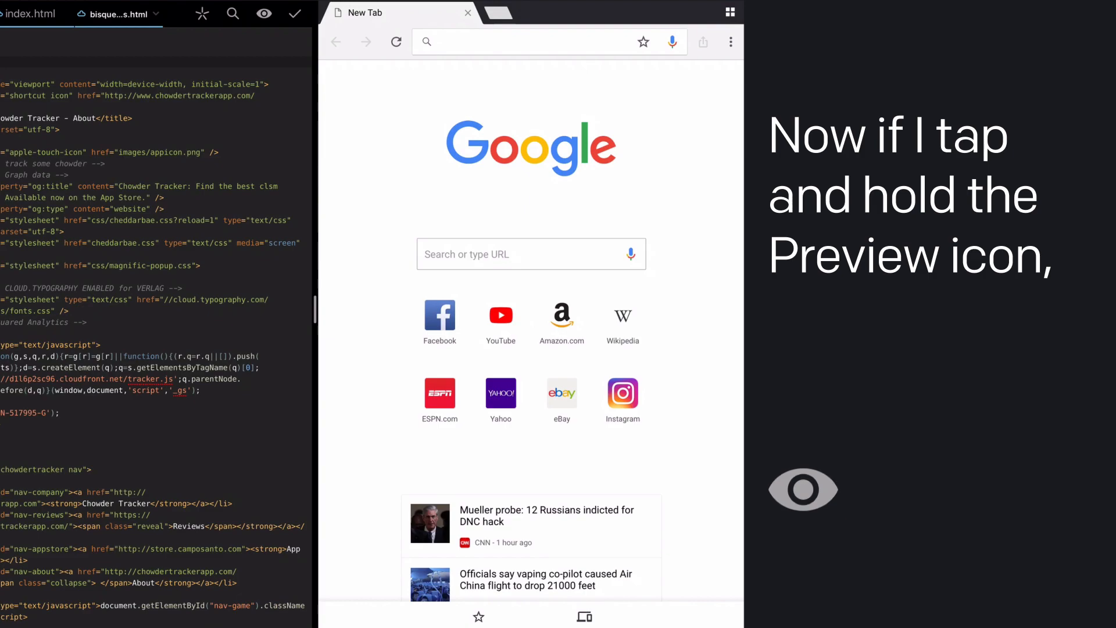
Step: Send the page preview to Chrome and allow it, loading the Chowder Tracker staging page beside the code
click(264, 13)
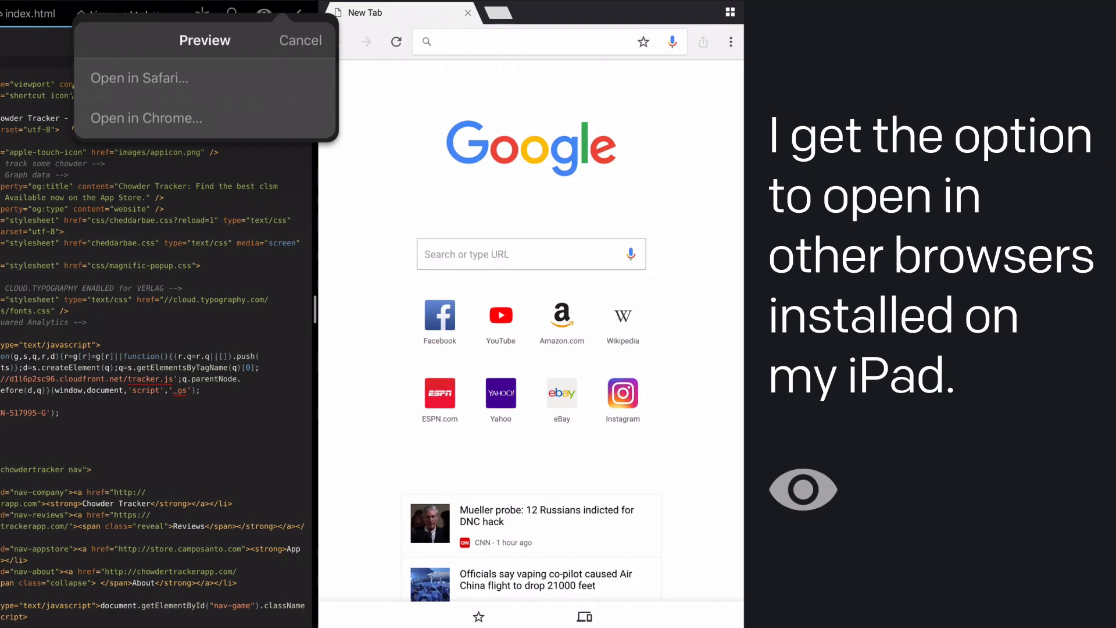
click(147, 118)
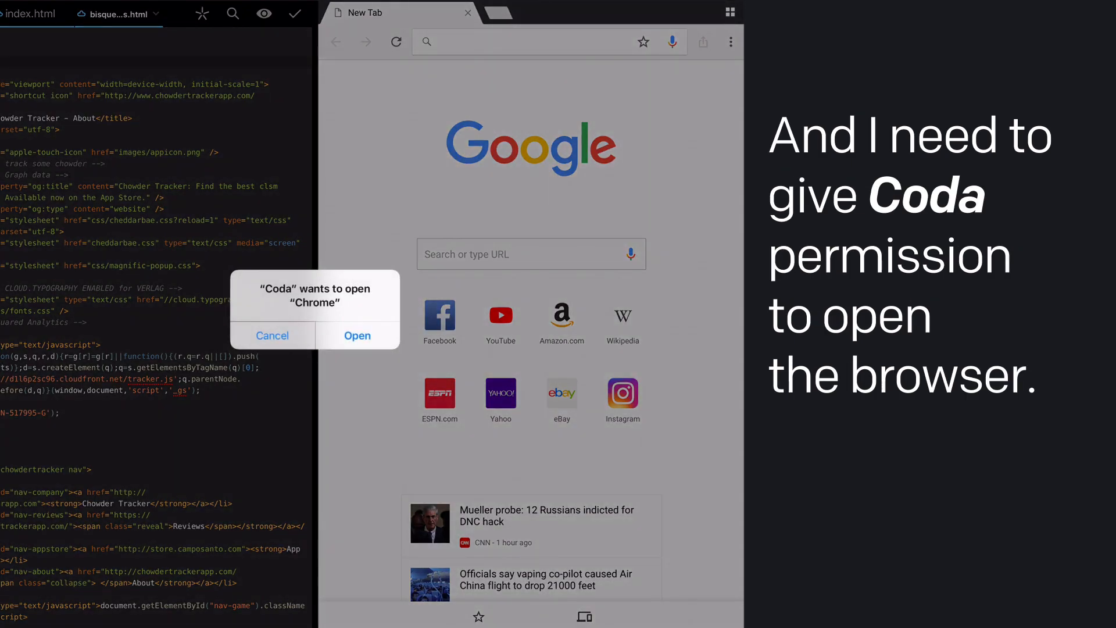
click(357, 334)
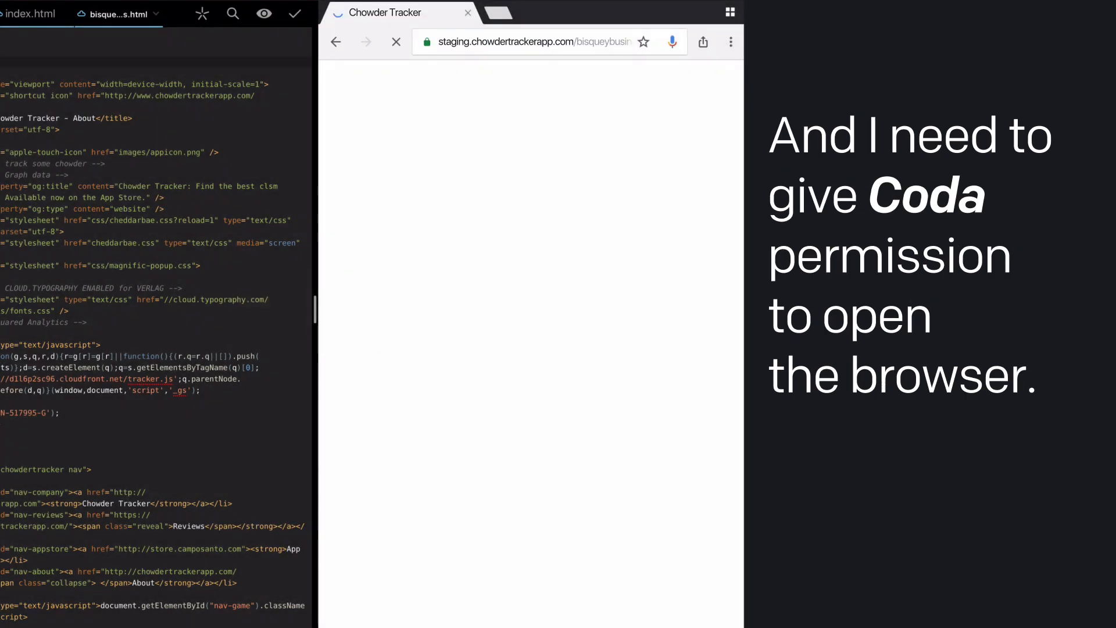